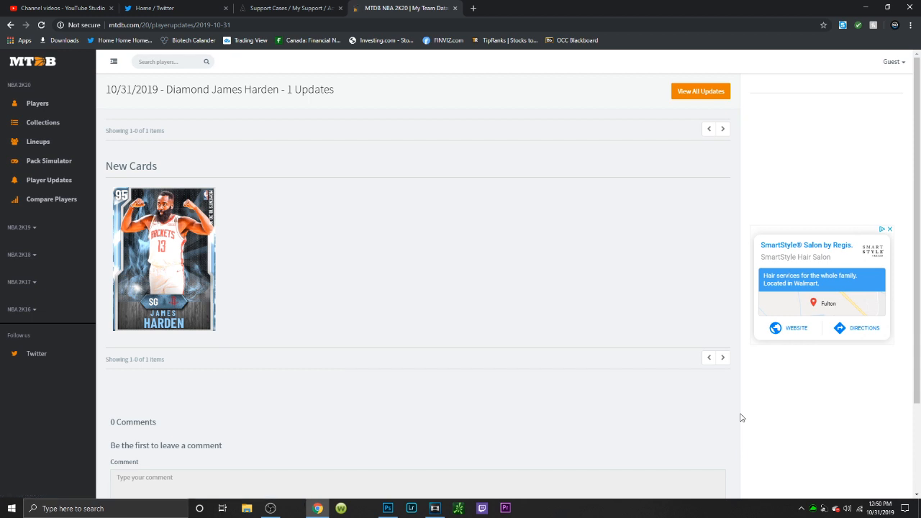
mouse_move(530, 307)
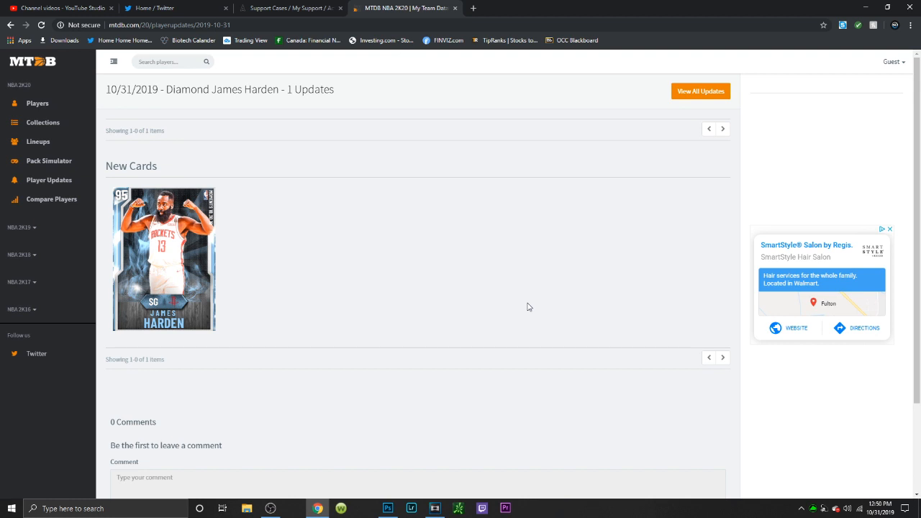
mouse_move(590, 259)
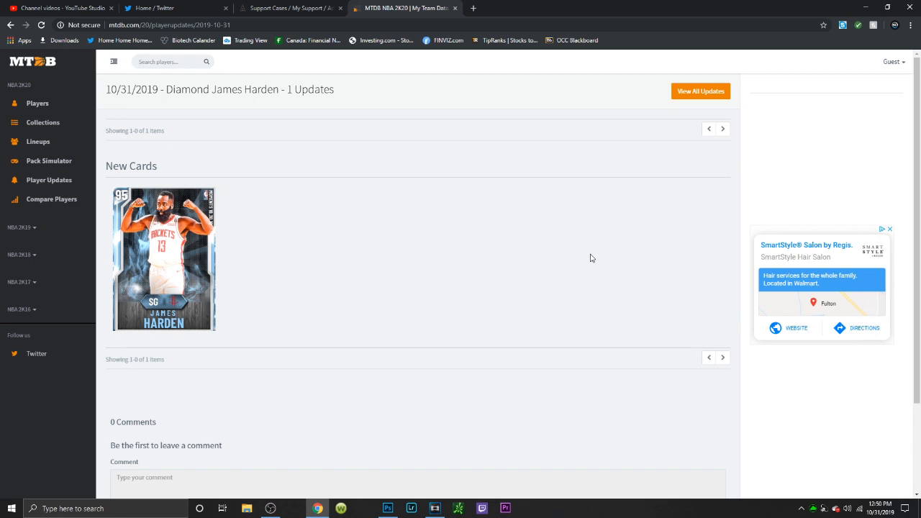
mouse_move(213, 295)
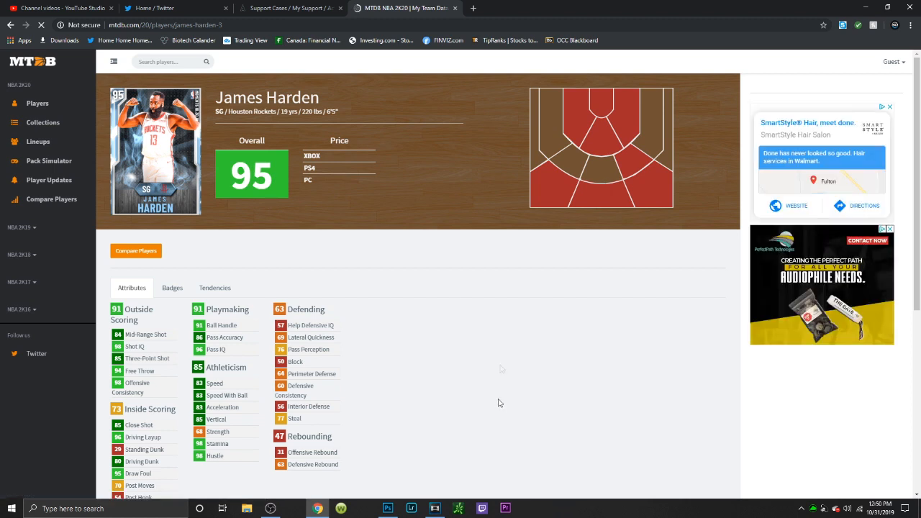
mouse_move(501, 368)
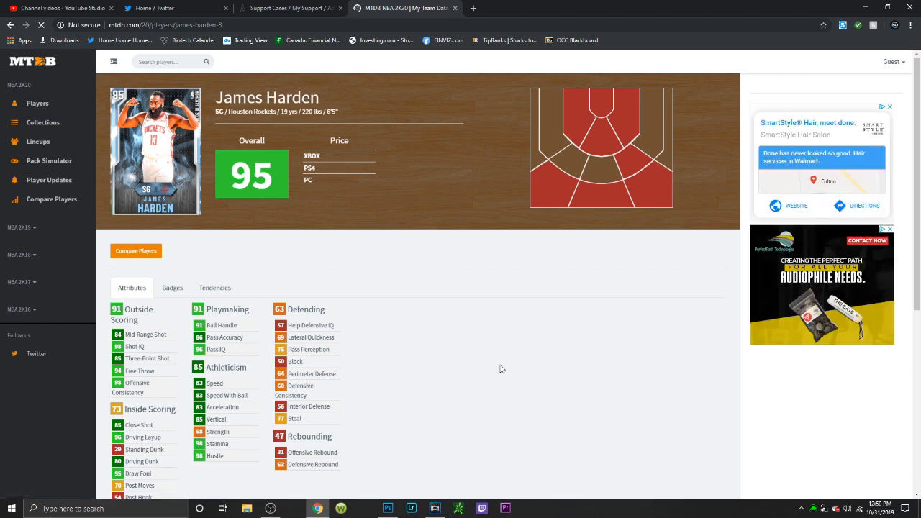
- Scroll through Harden's attribute categories and the empty comments section on his 95-overall page
scroll(down, 3)
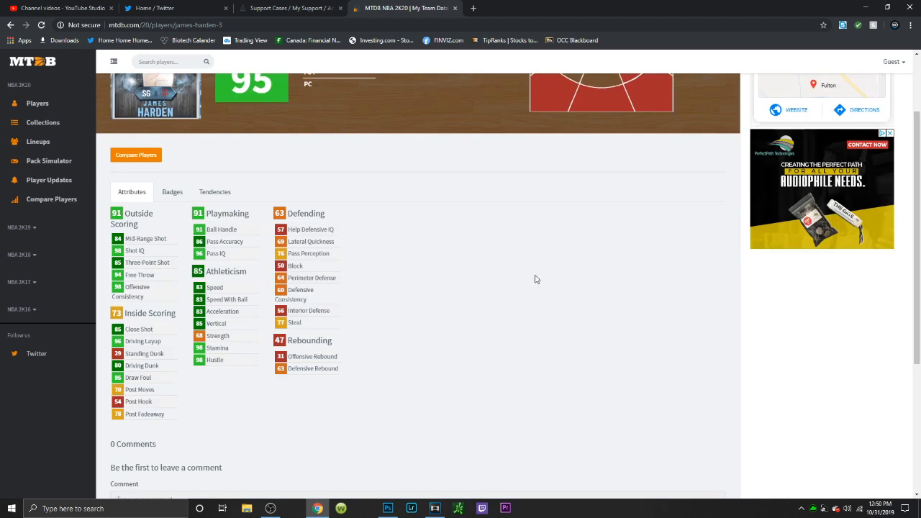
mouse_move(577, 290)
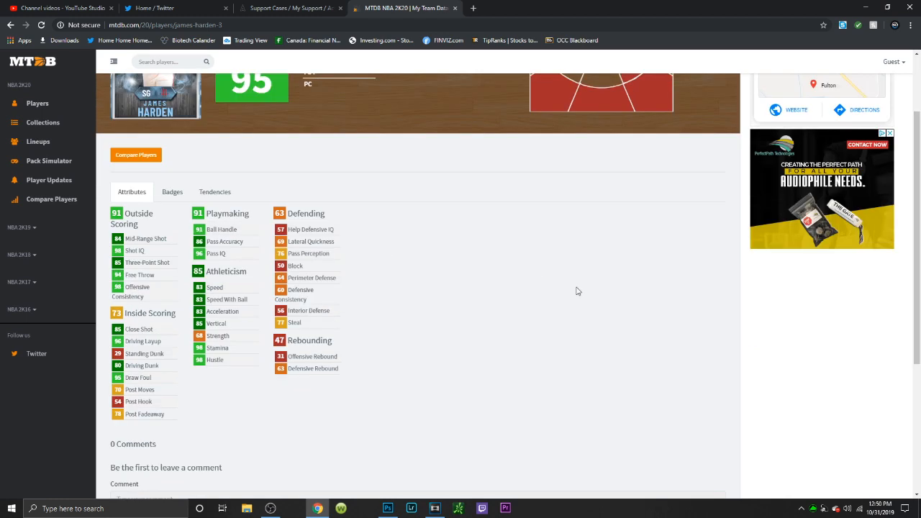
mouse_move(583, 294)
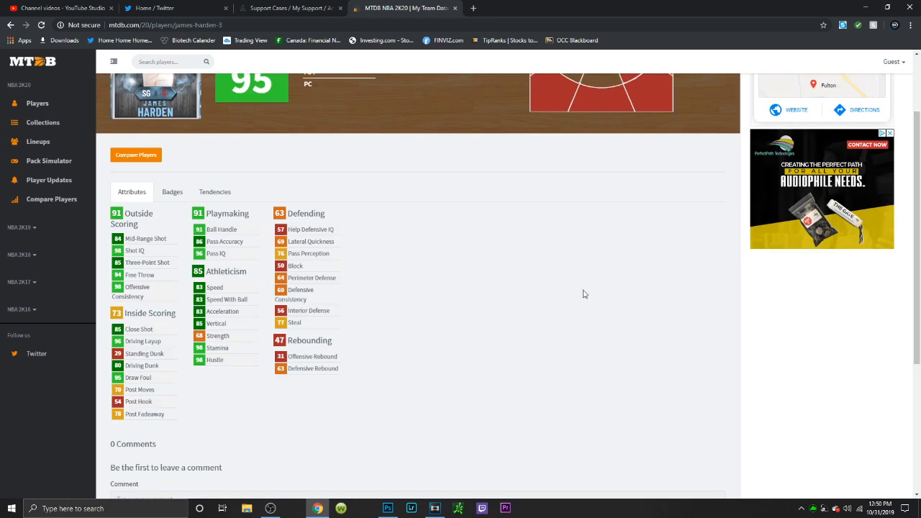
mouse_move(659, 195)
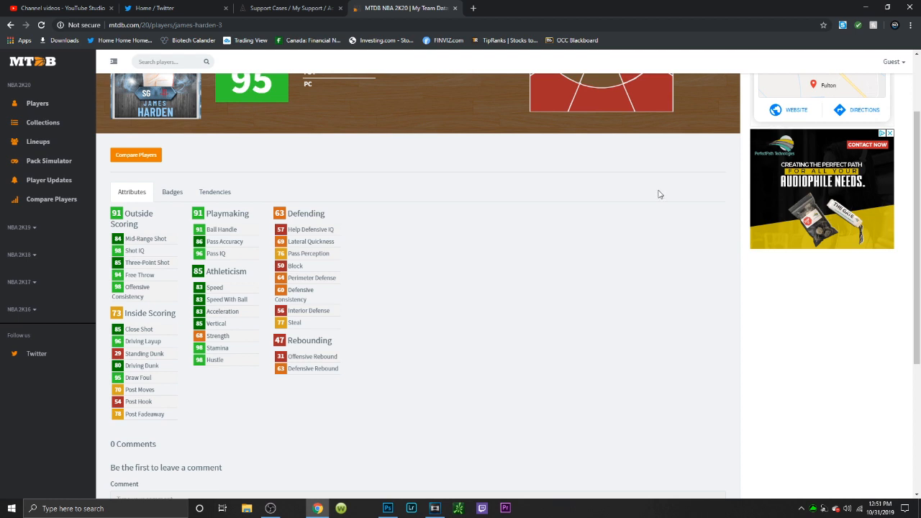
scroll(up, 3)
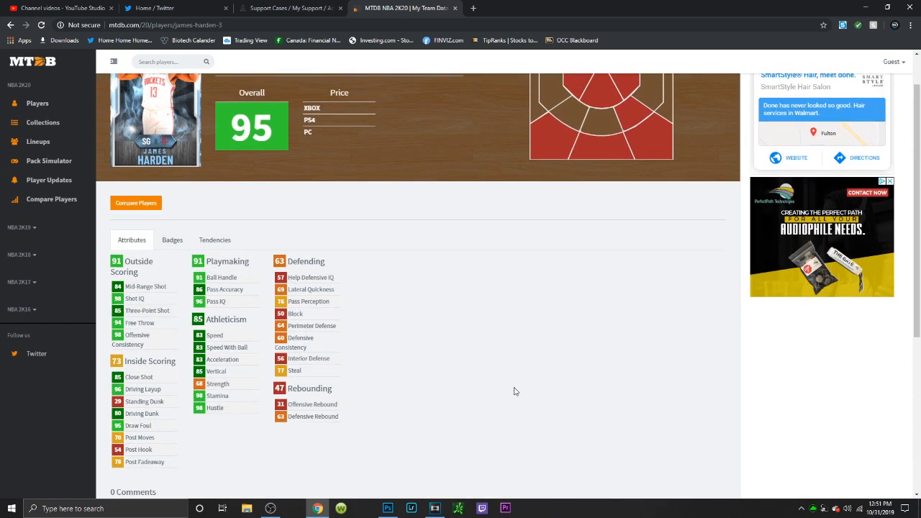
scroll(up, 3)
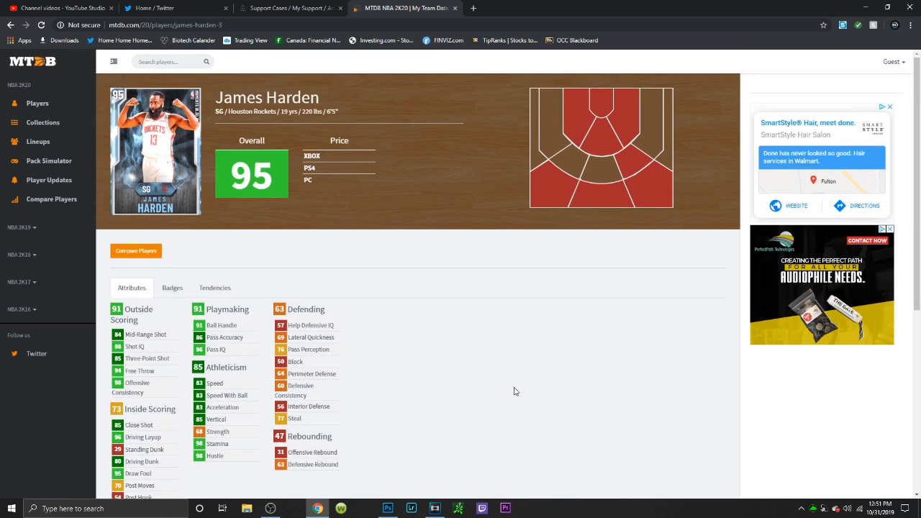
scroll(down, 3)
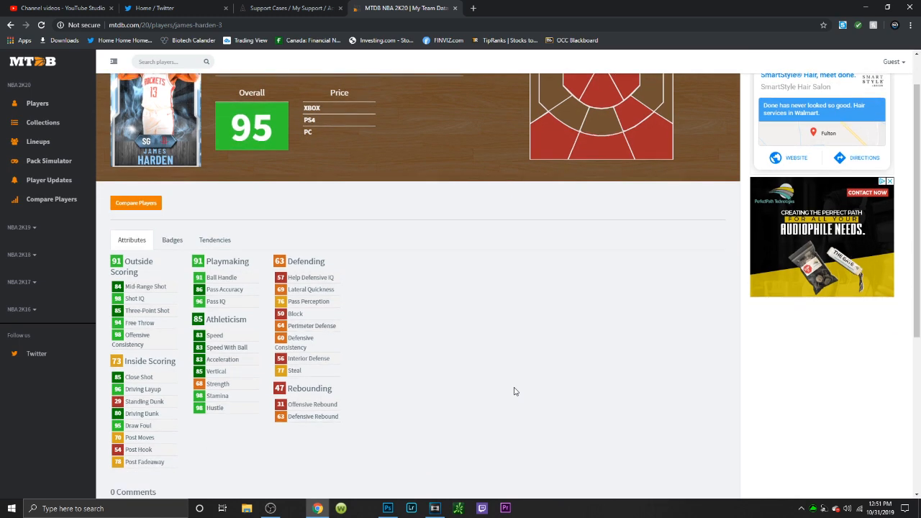
mouse_move(443, 403)
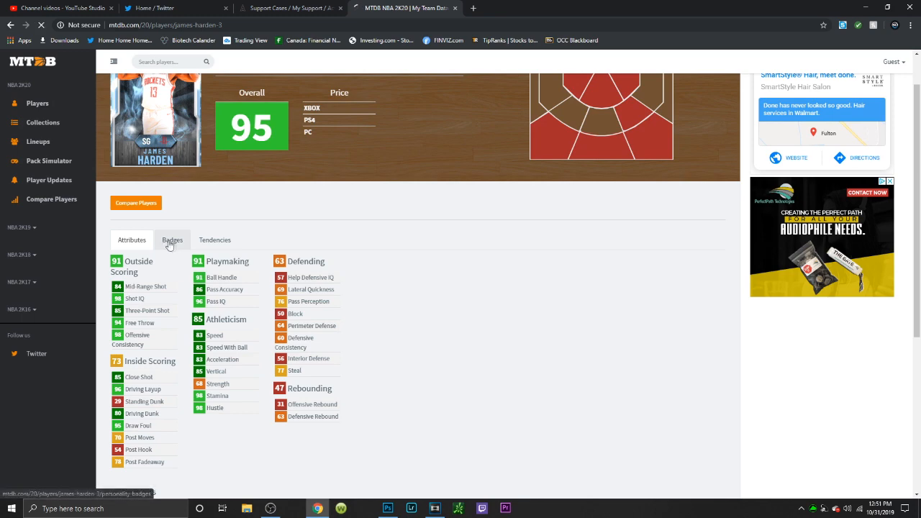
- Switch to Harden's Badges and review his Finishing, Shooting, Playmaking, Defense/Rebounding and Personality badges
click(173, 239)
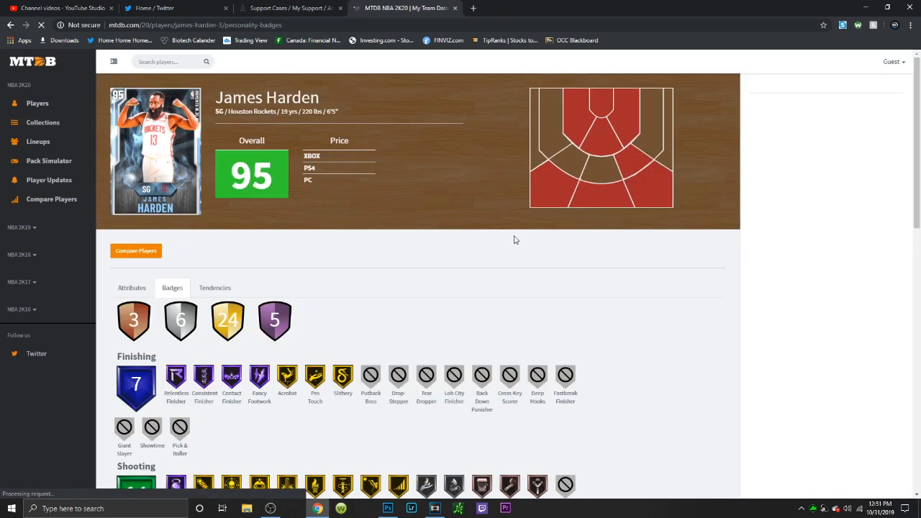
scroll(down, 3)
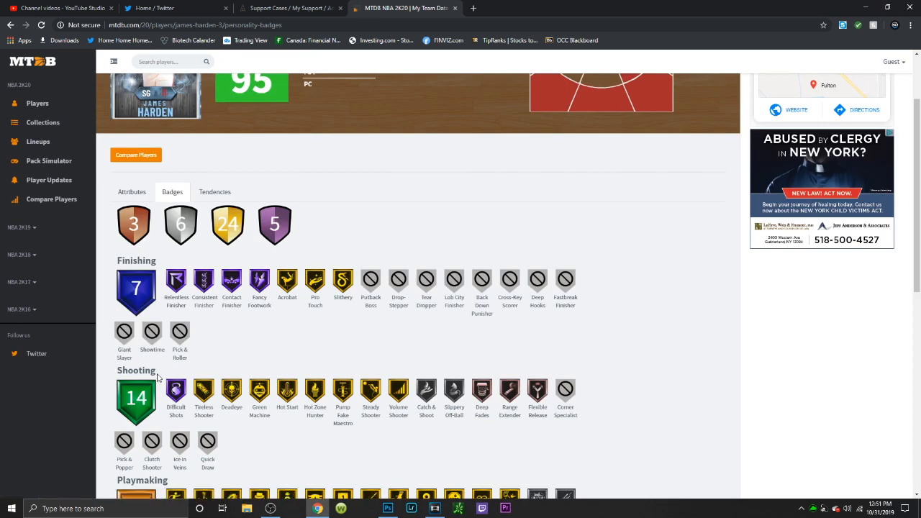
mouse_move(740, 368)
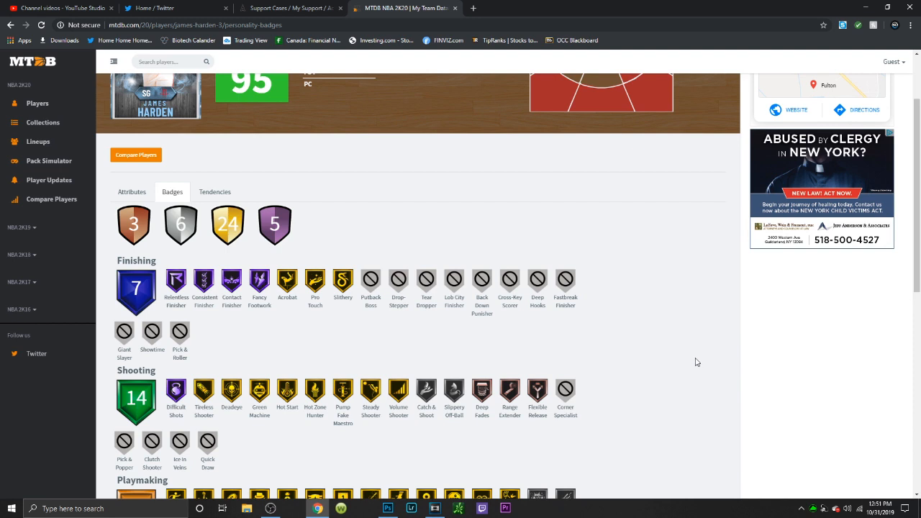
mouse_move(741, 446)
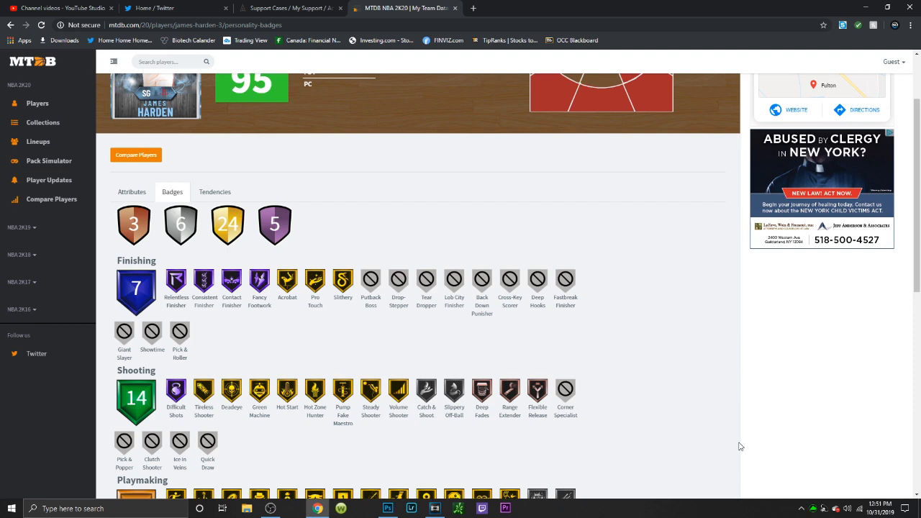
mouse_move(601, 366)
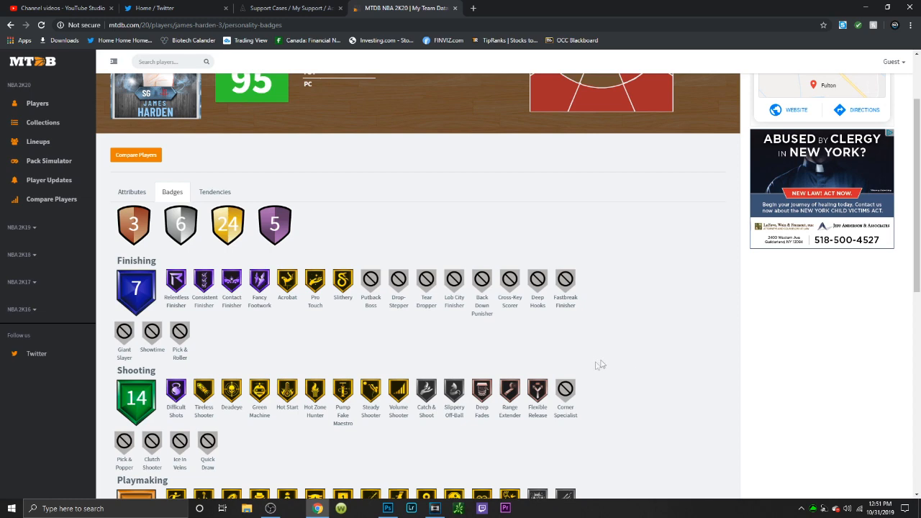
scroll(down, 3)
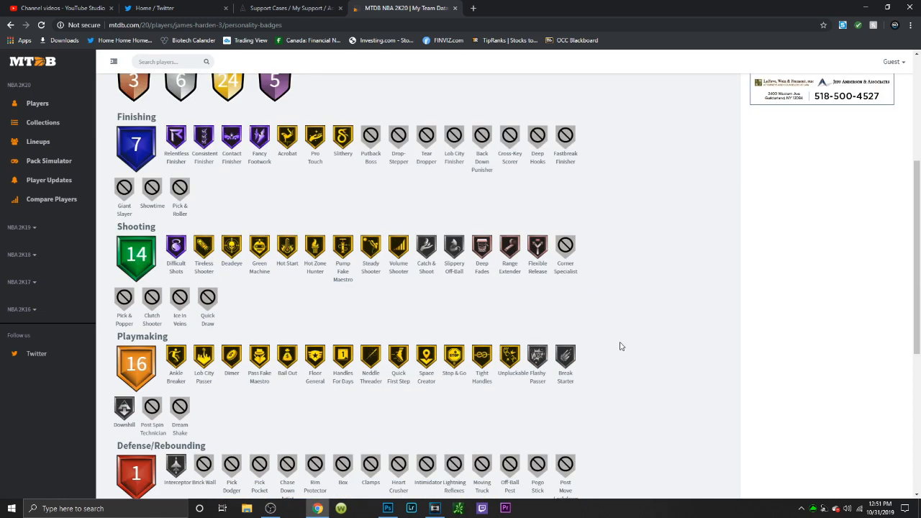
mouse_move(340, 361)
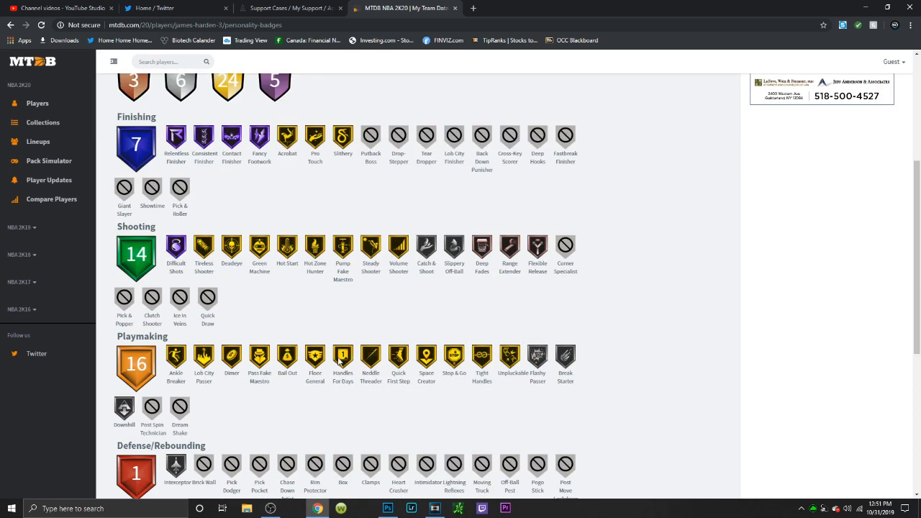
mouse_move(501, 323)
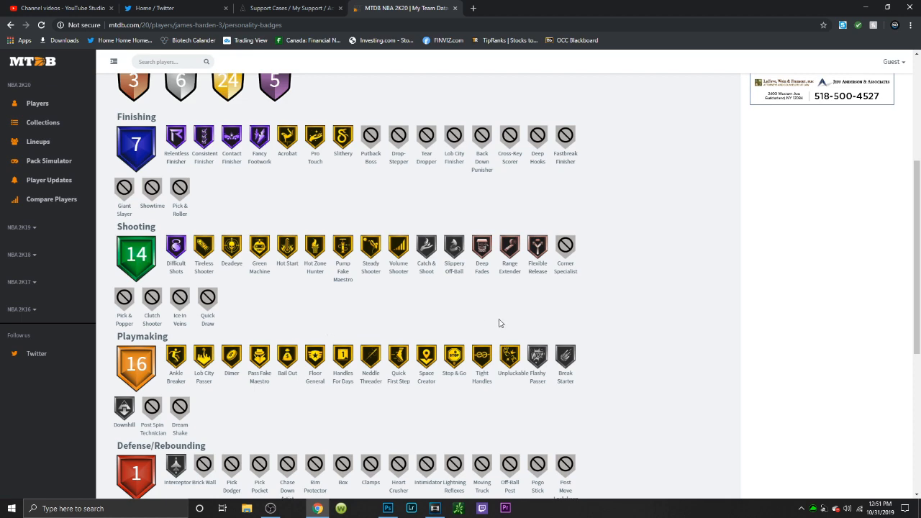
scroll(down, 3)
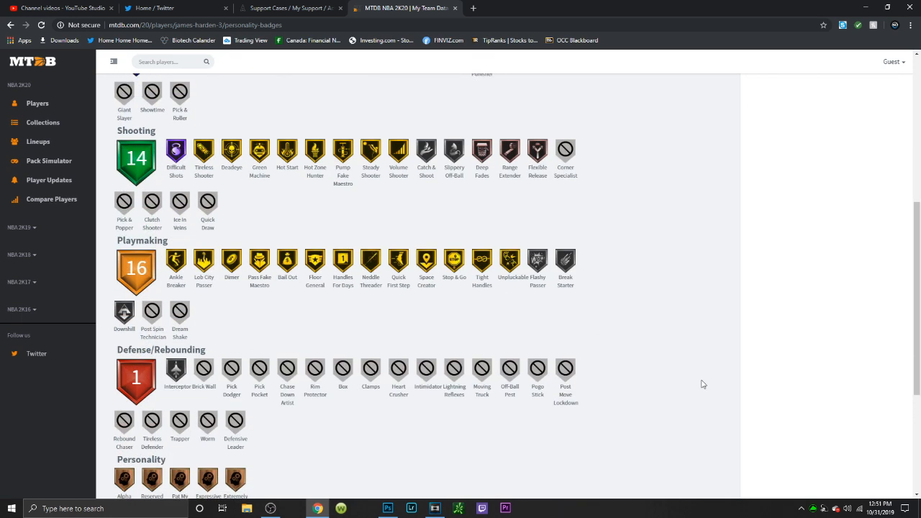
scroll(up, 3)
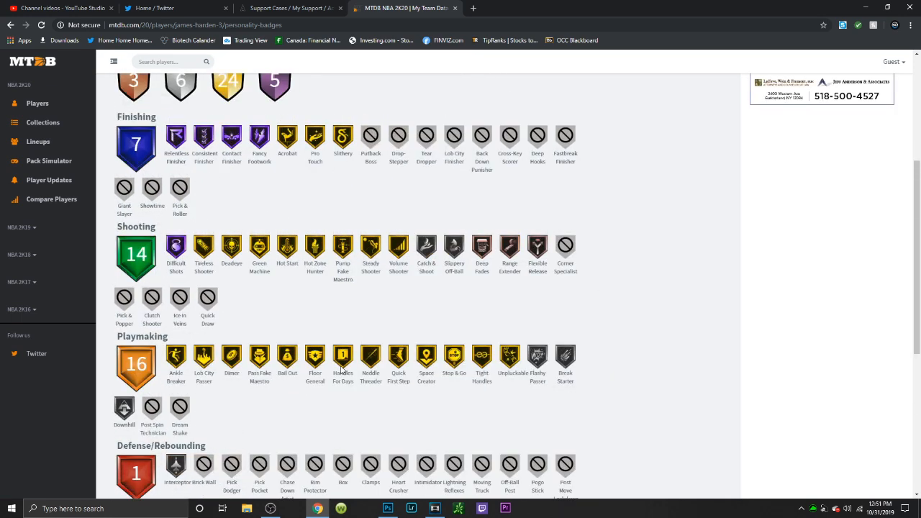
scroll(up, 3)
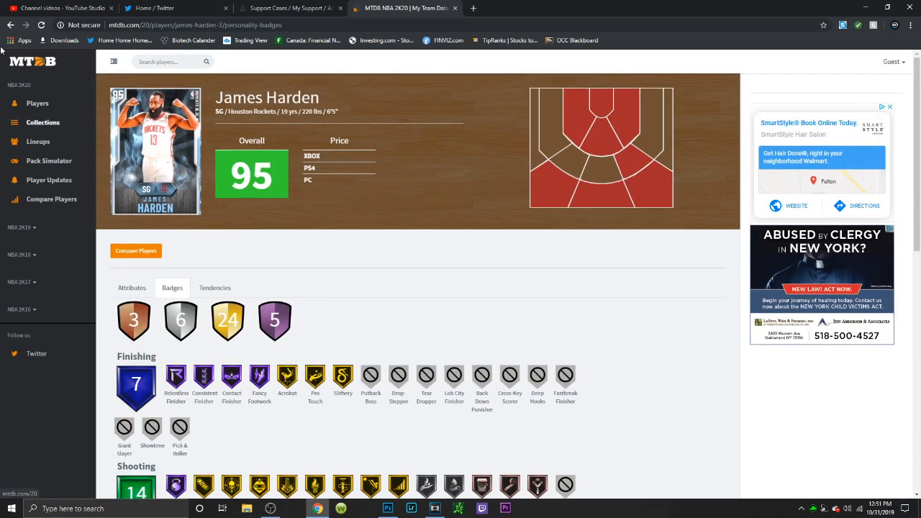
- Go back from the Badges view to Harden's Attributes tab with his 95 overall ratings
click(10, 25)
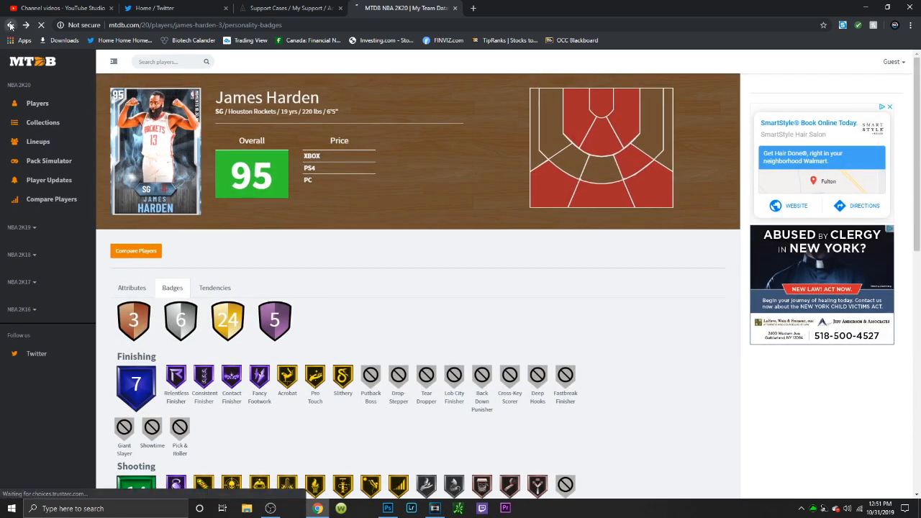
click(133, 288)
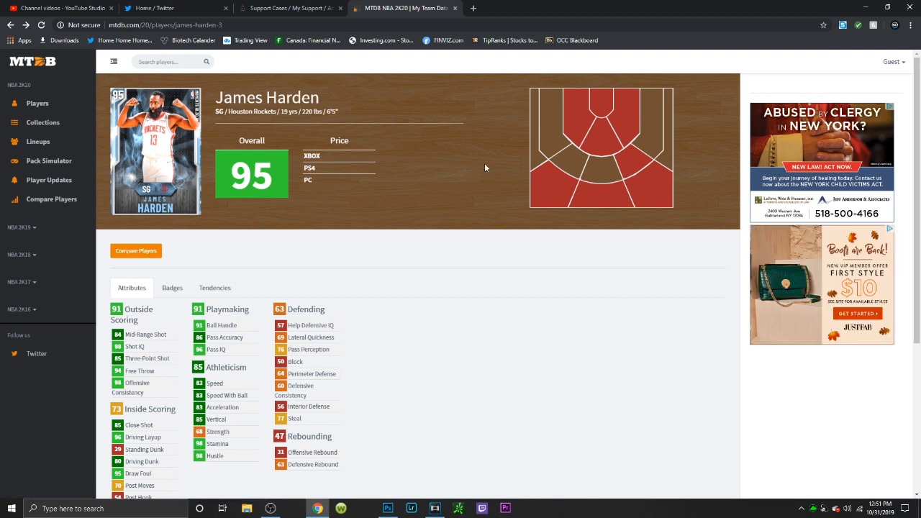
mouse_move(498, 201)
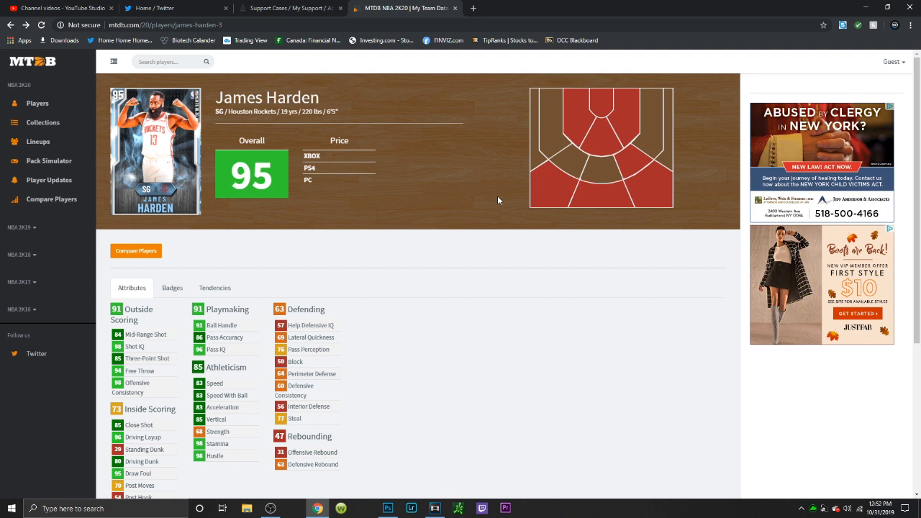
mouse_move(485, 350)
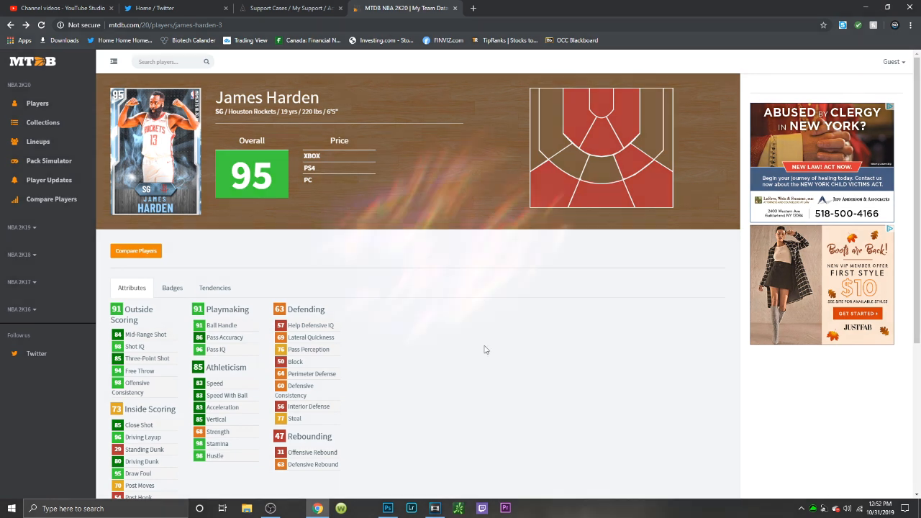